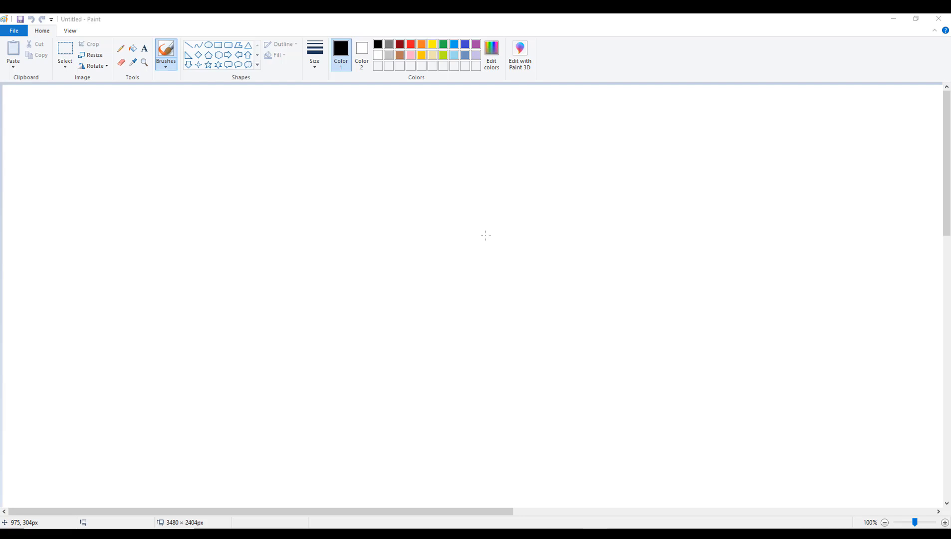
mouse_move(487, 236)
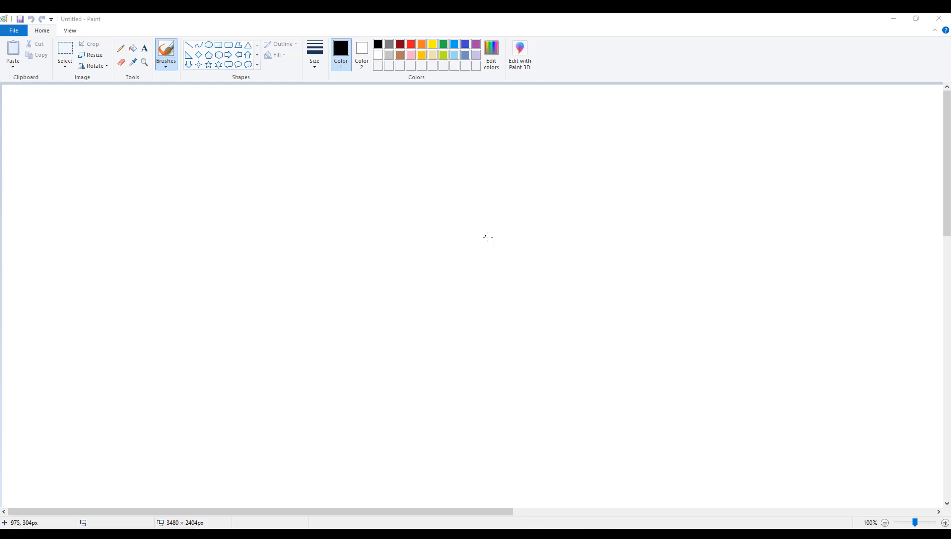
mouse_move(488, 236)
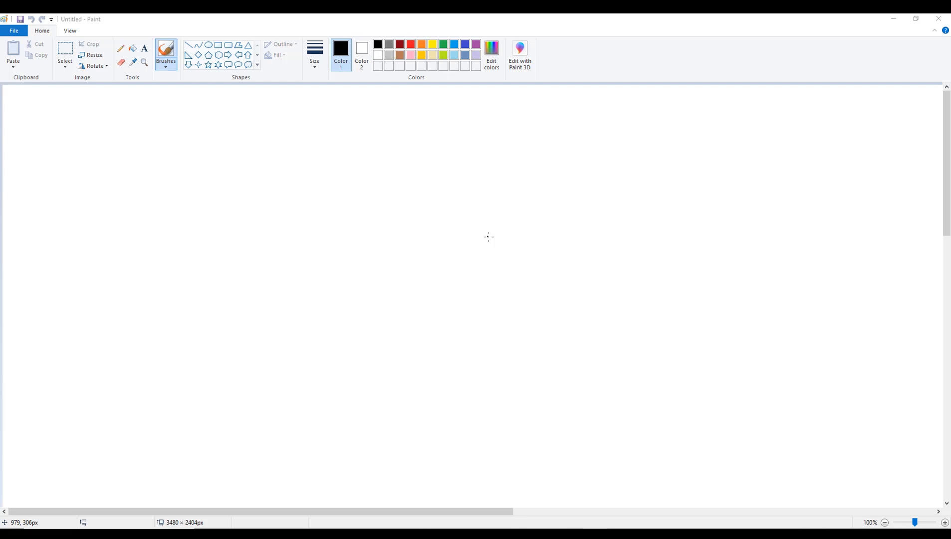
mouse_move(488, 237)
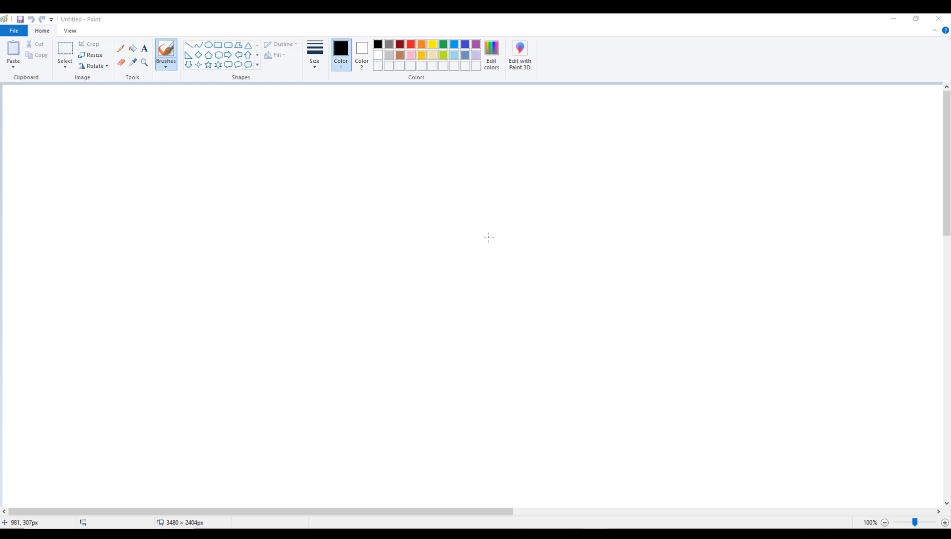
mouse_move(489, 238)
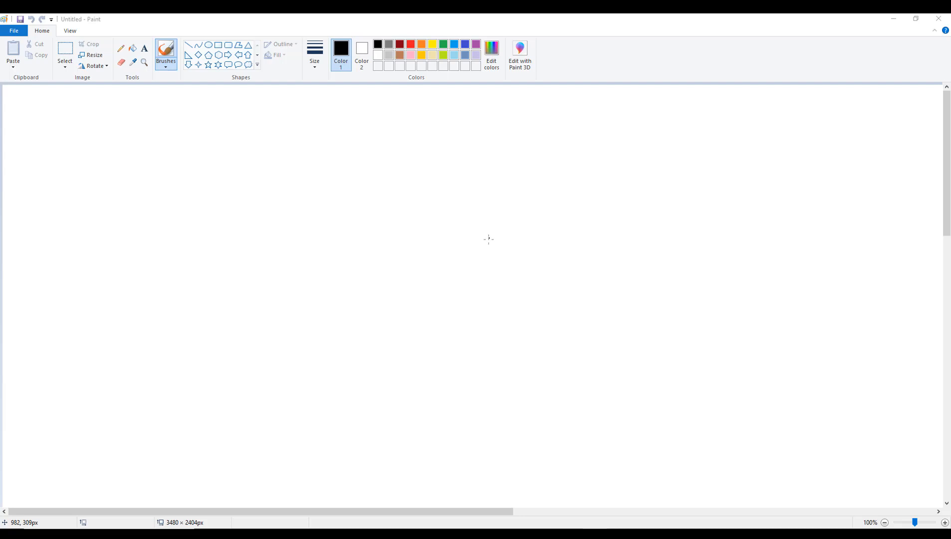
mouse_move(485, 239)
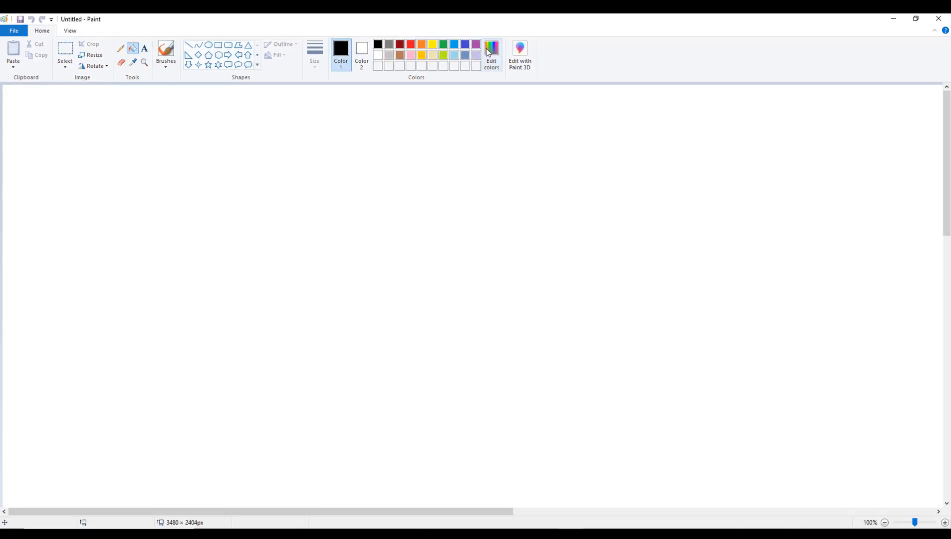
Step: Set Paint's colour to green 255 (red 0, blue 0) and bucket-fill the canvas
left_click(491, 54)
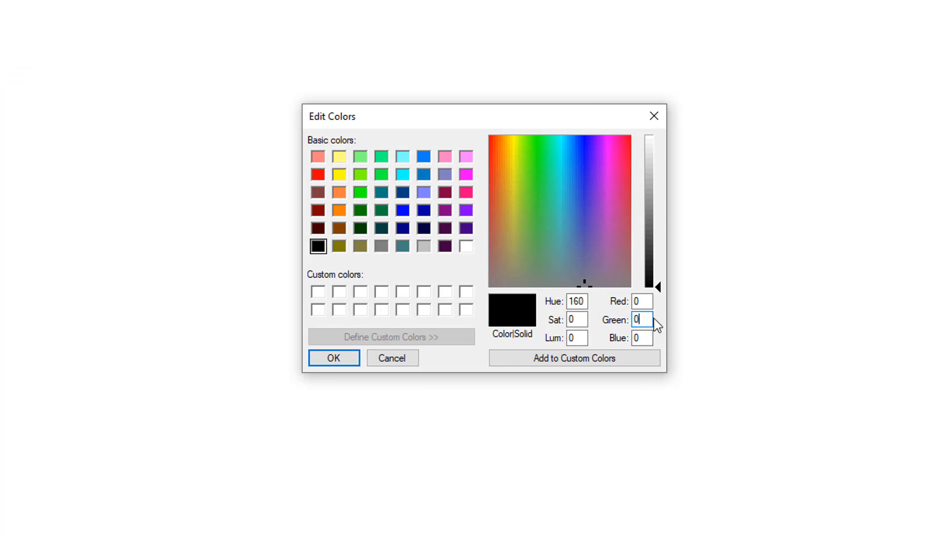
type("255")
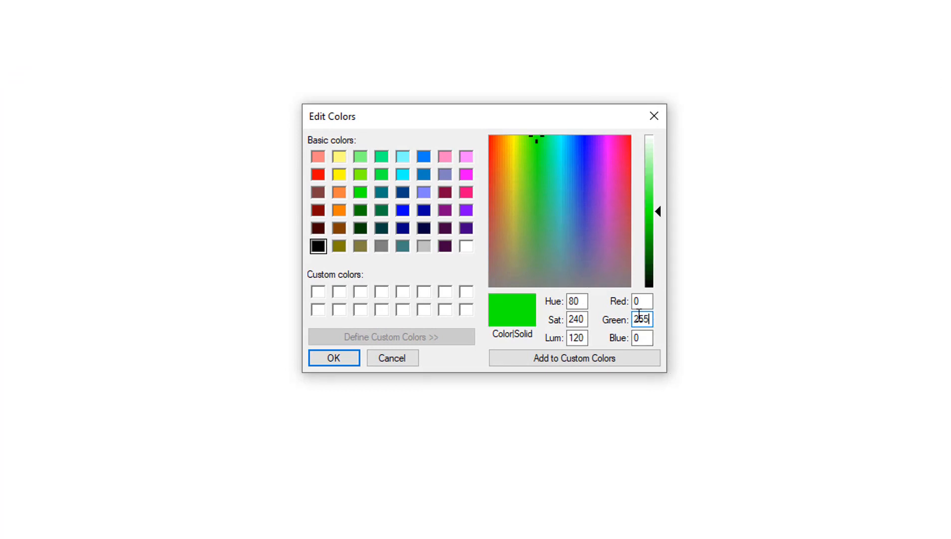
left_click(333, 357)
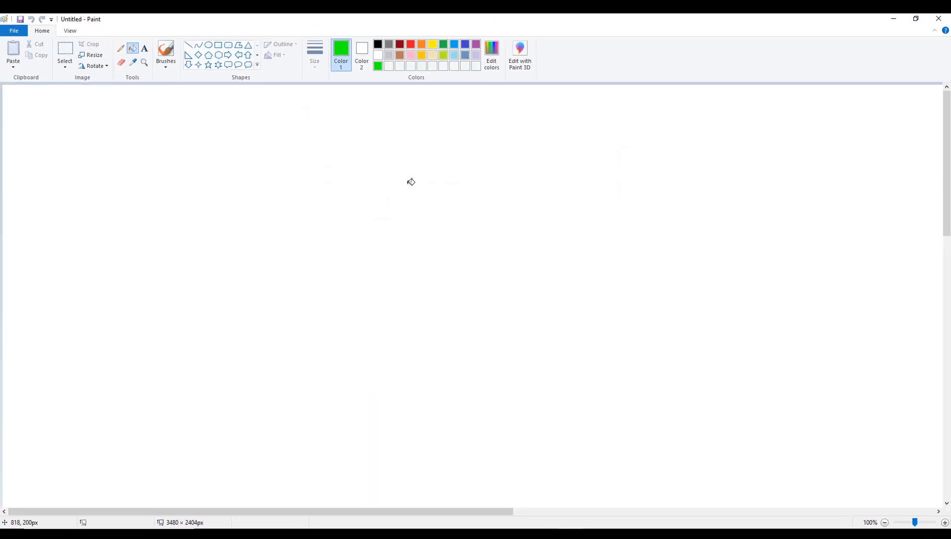
left_click(411, 183)
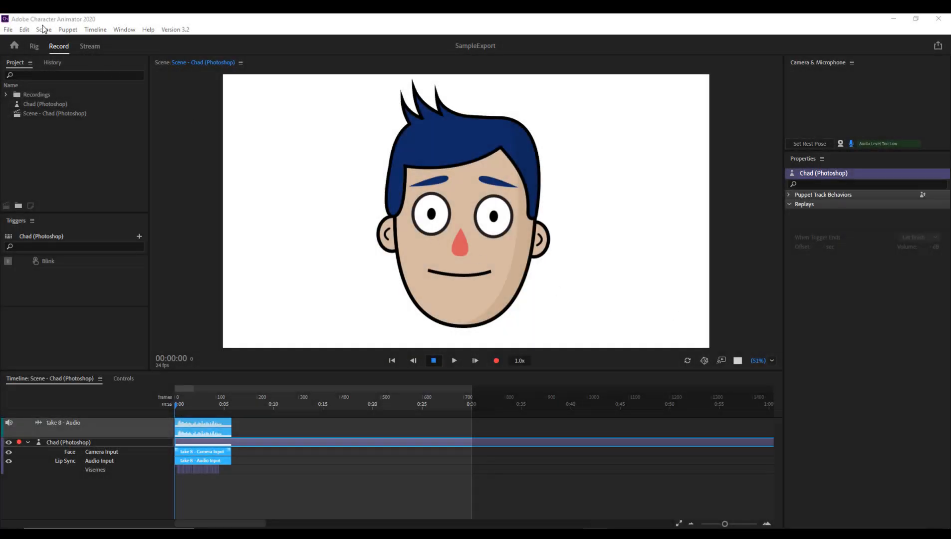
Step: Import GreenScreen3 from Desktop\GreenScreen into the Character Animator project
left_click(8, 29)
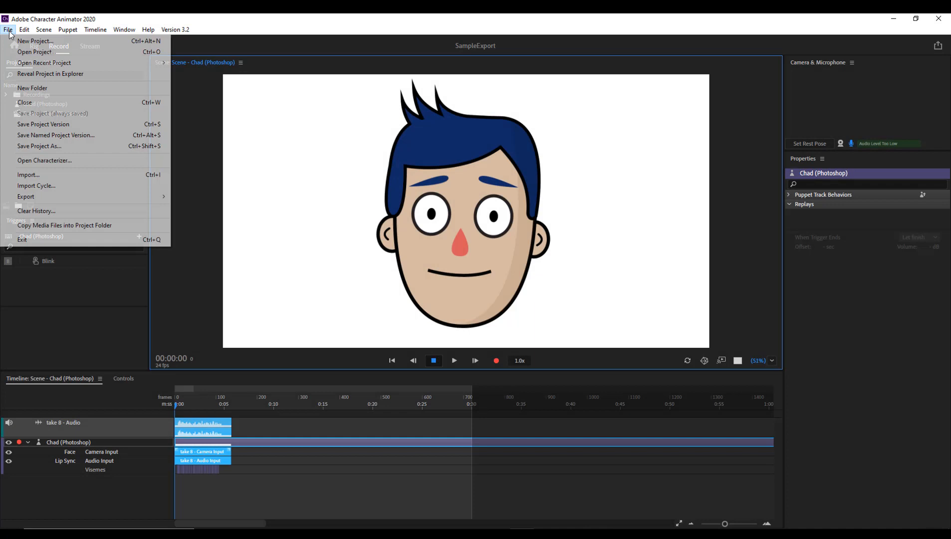
mouse_move(36, 52)
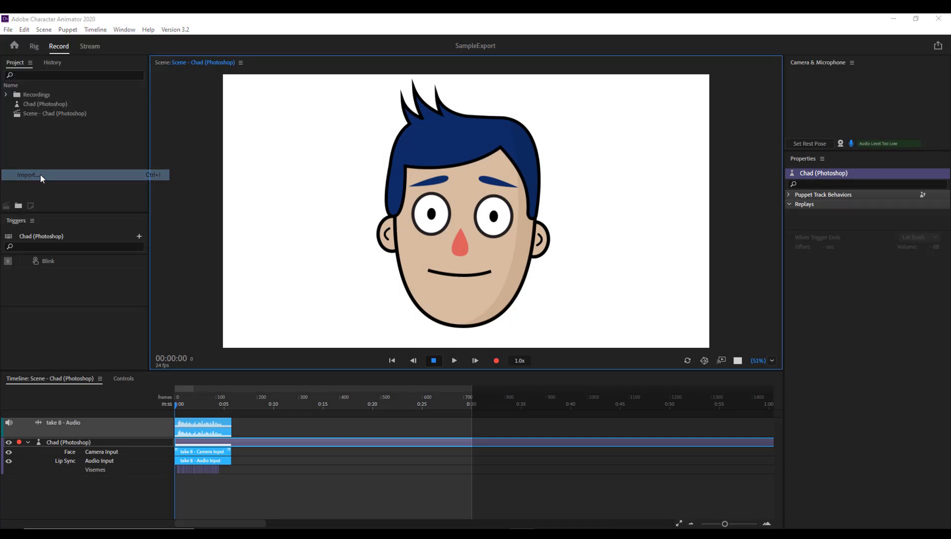
left_click(28, 174)
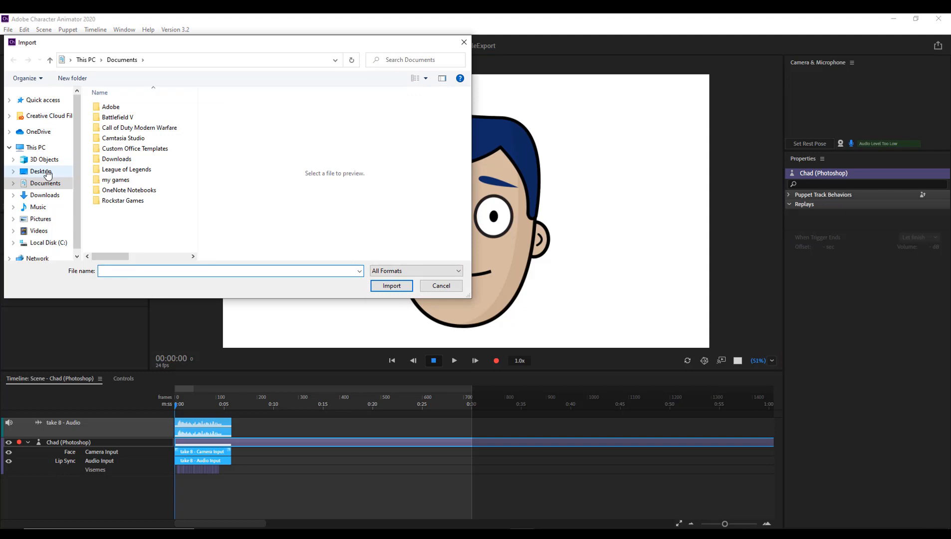
left_click(41, 171)
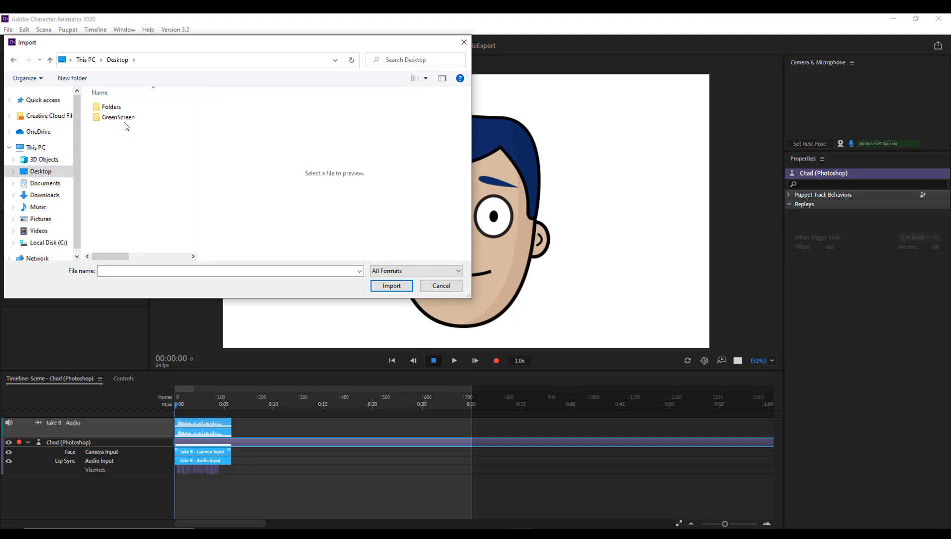
double_click(118, 116)
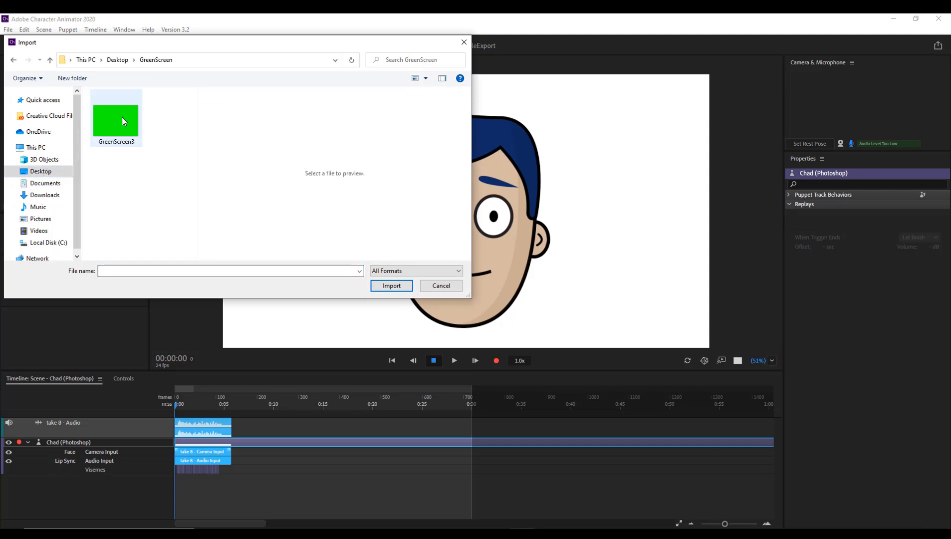
left_click(116, 112)
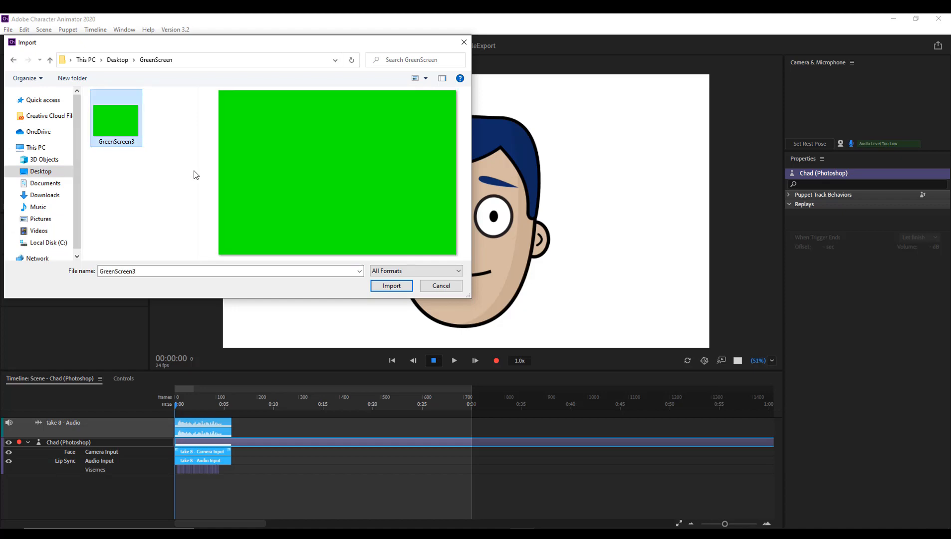
left_click(392, 286)
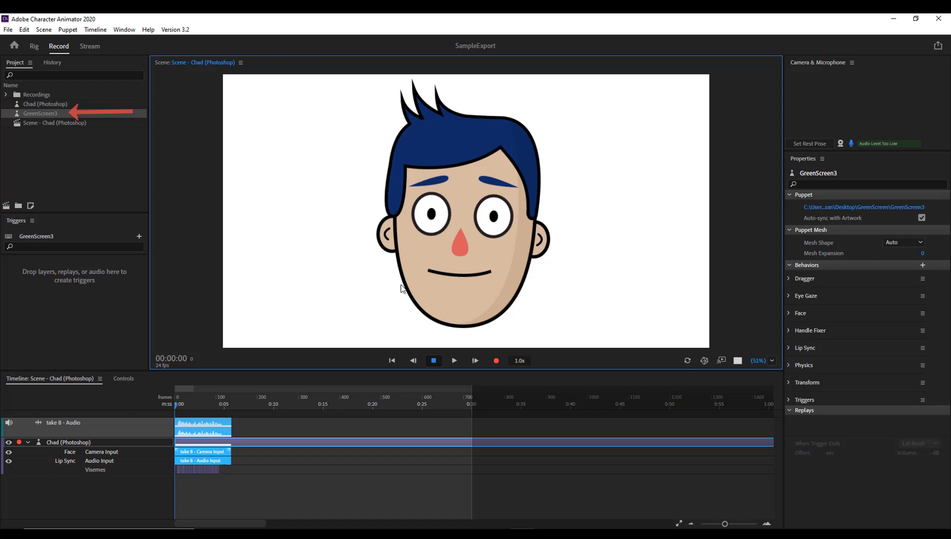
mouse_move(90, 126)
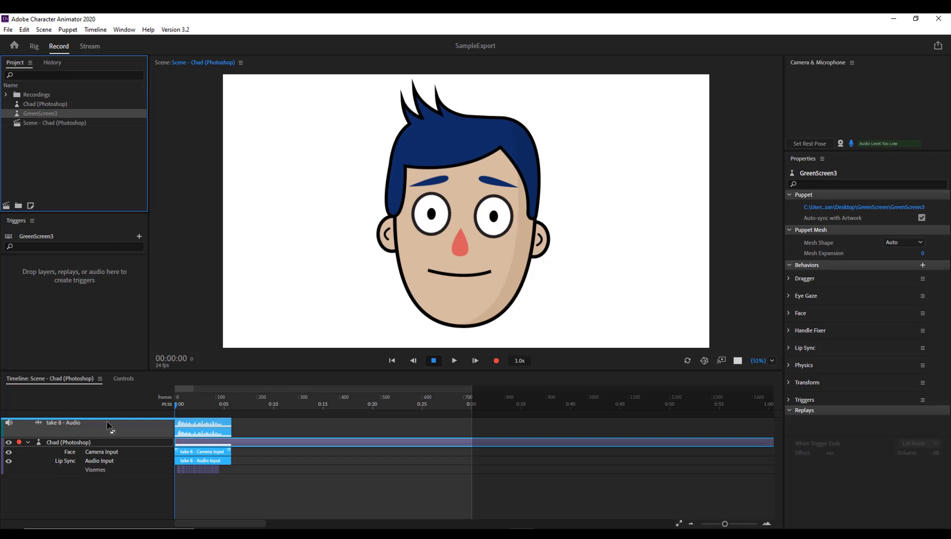
Step: Drag GreenScreen3 into the scene as a green background track below Chad
left_click(63, 421)
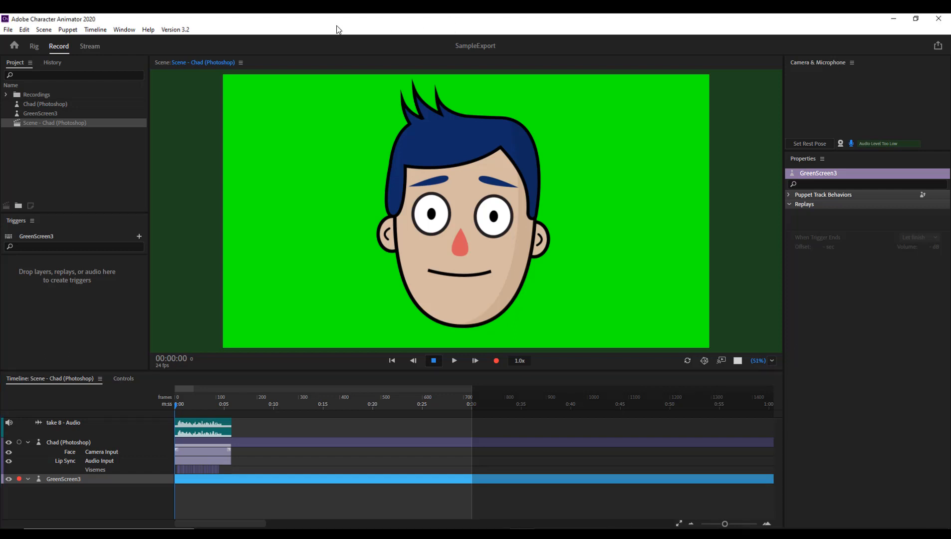
left_click(7, 29)
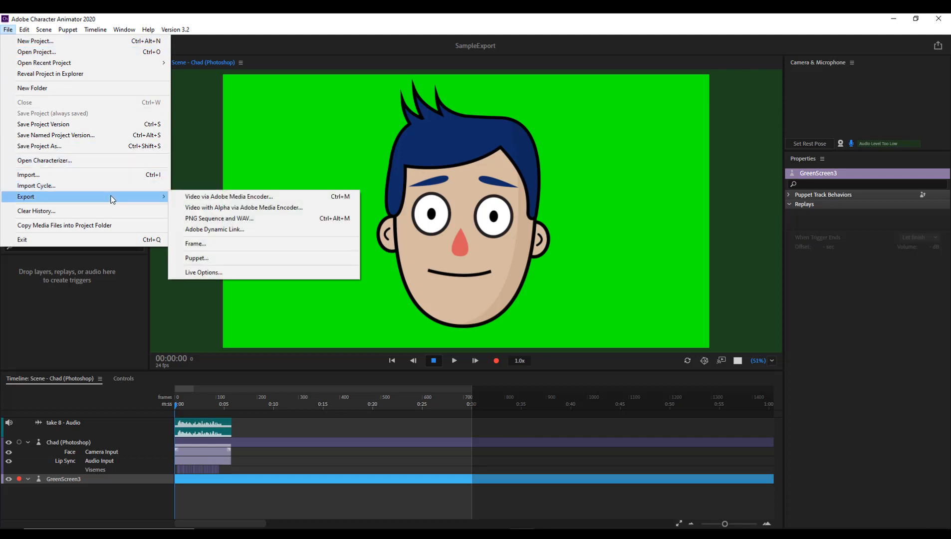
mouse_move(302, 196)
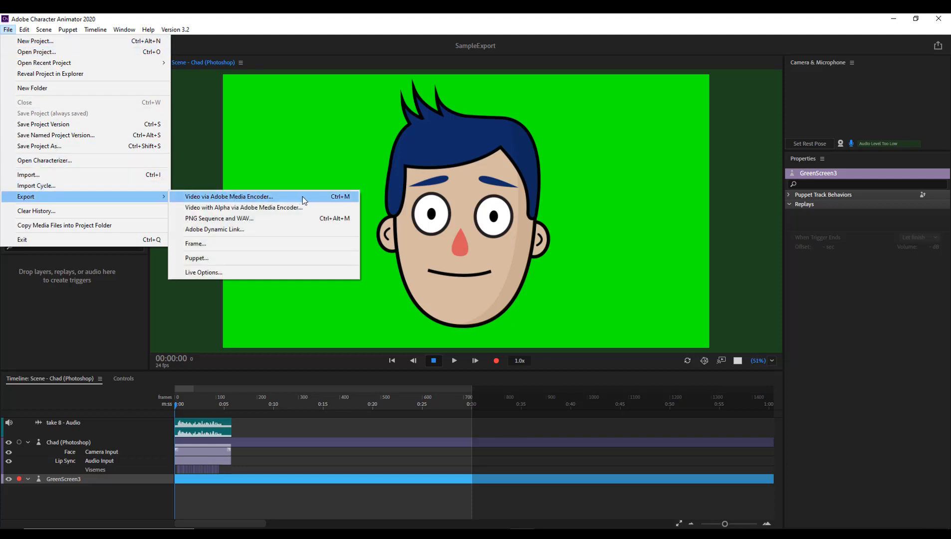
Step: Export the scene as H.264 video named GreenScreenScene to Desktop\GreenScreen via Media Encoder
left_click(229, 196)
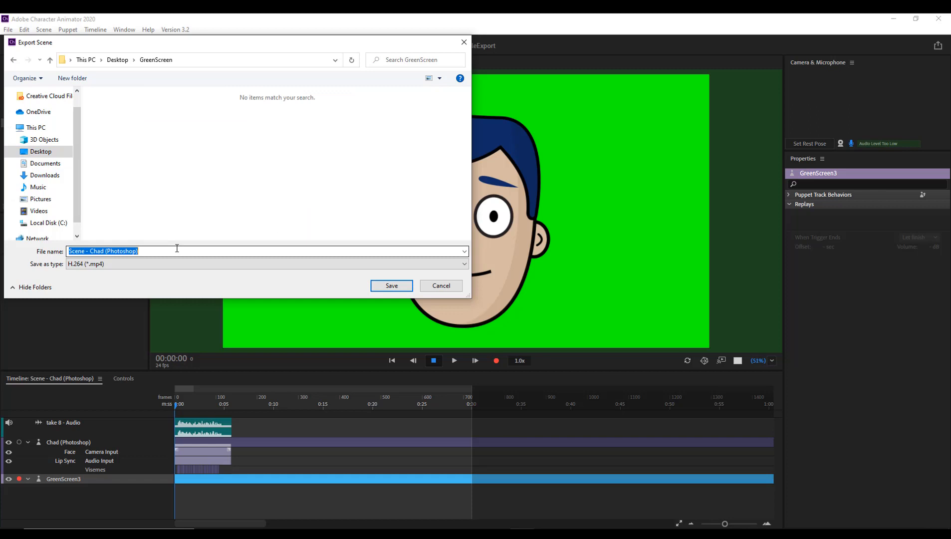
type("GreenScreenScene")
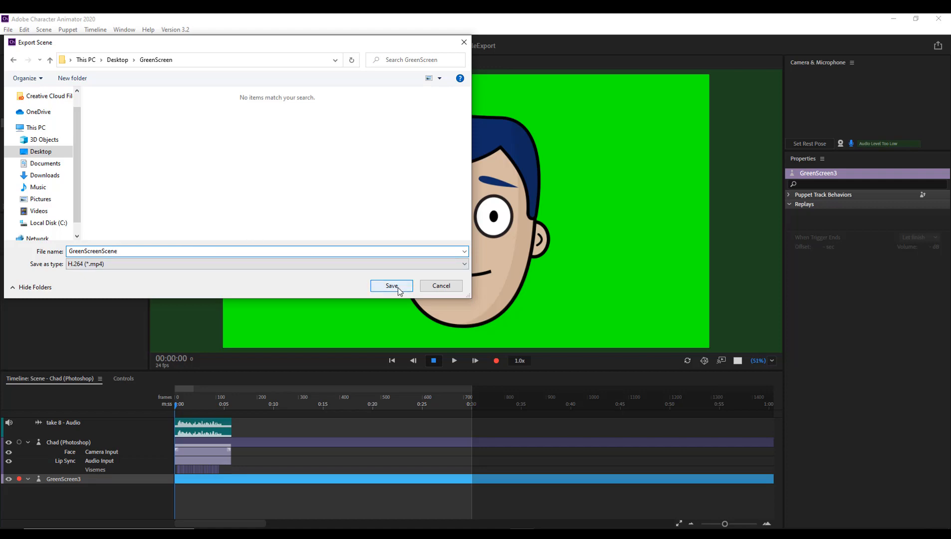
left_click(391, 286)
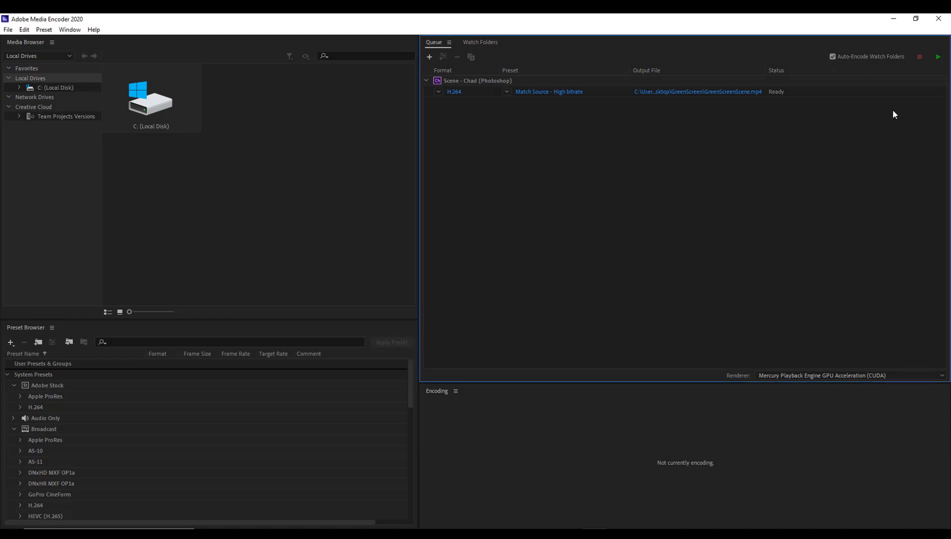
Step: Start the Media Encoder queue to render GreenScreenScene.mp4
left_click(937, 56)
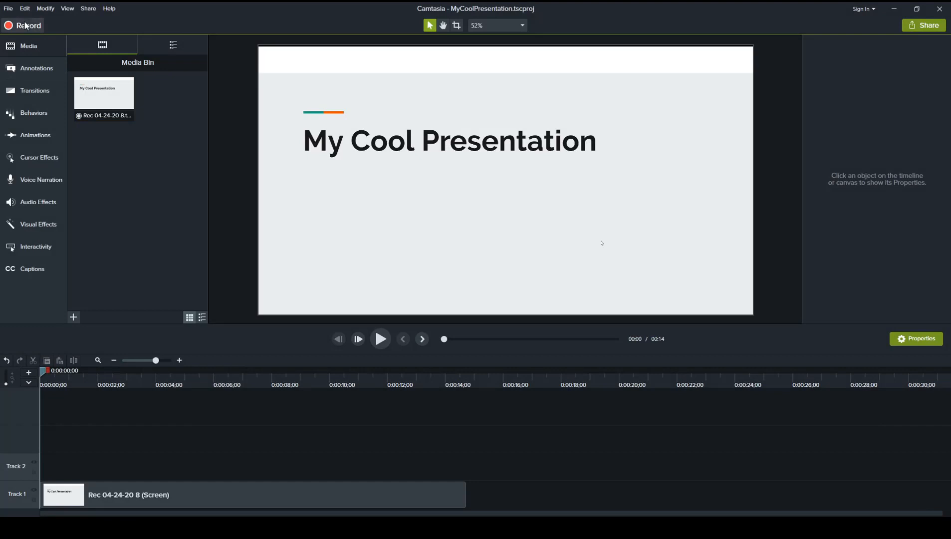
Step: Import GreenScreenScene from Desktop\GreenScreen and drag it onto Track 2 above the slide
left_click(8, 8)
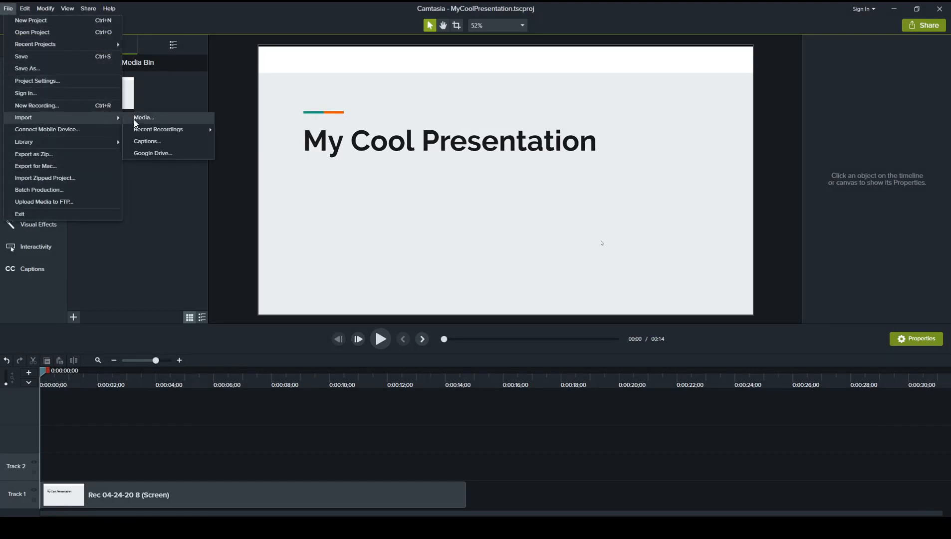
left_click(144, 117)
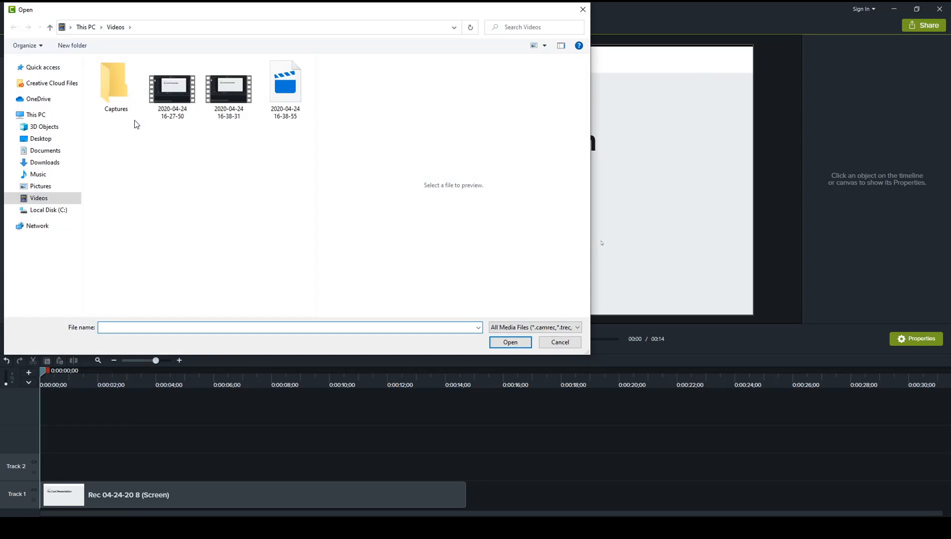
left_click(40, 139)
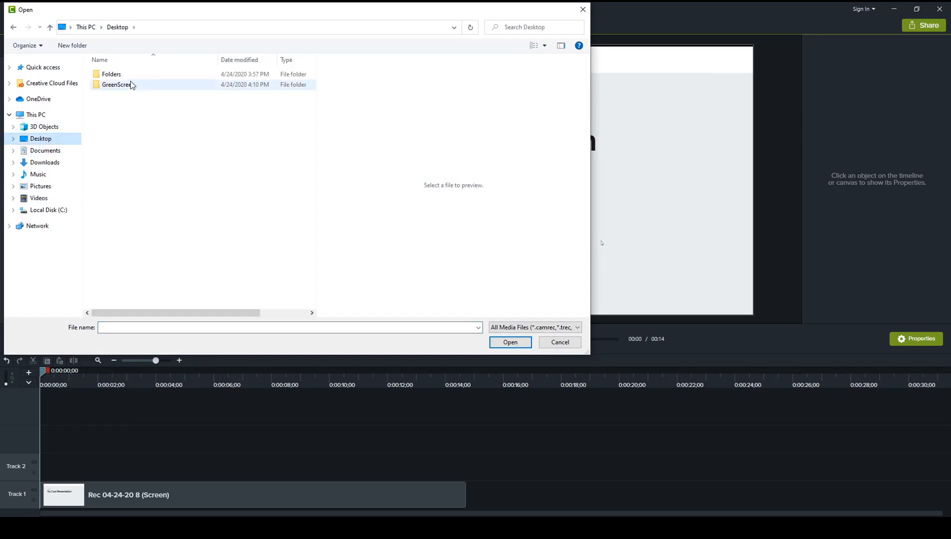
double_click(115, 84)
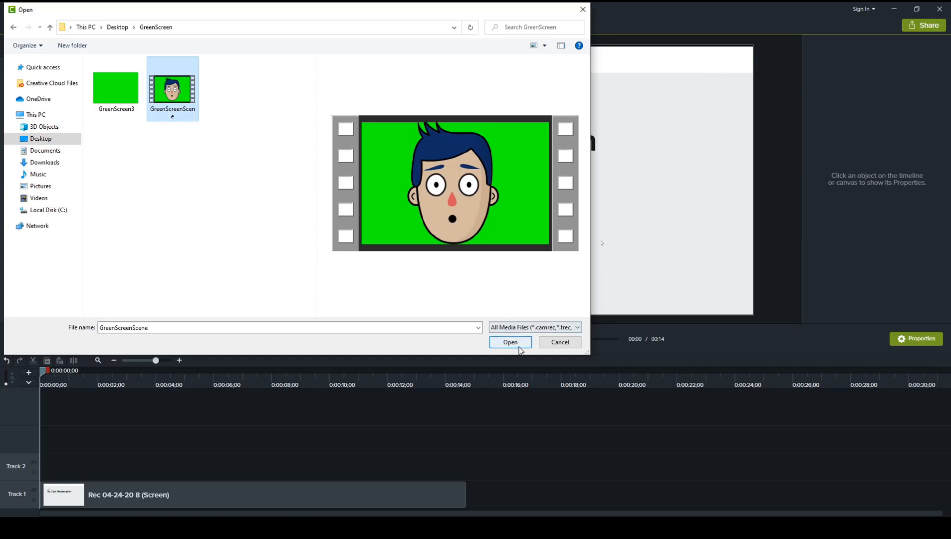
left_click(510, 342)
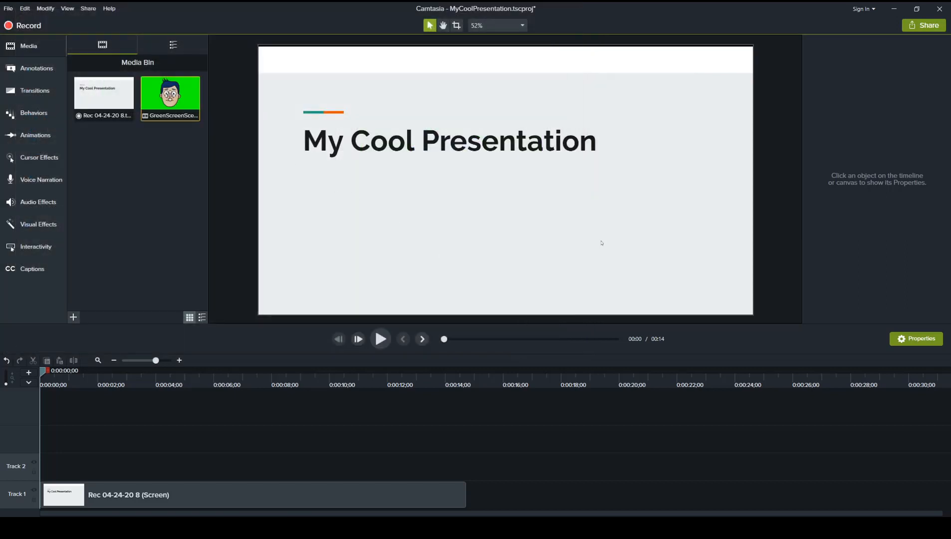
left_click_drag(170, 97, 180, 191)
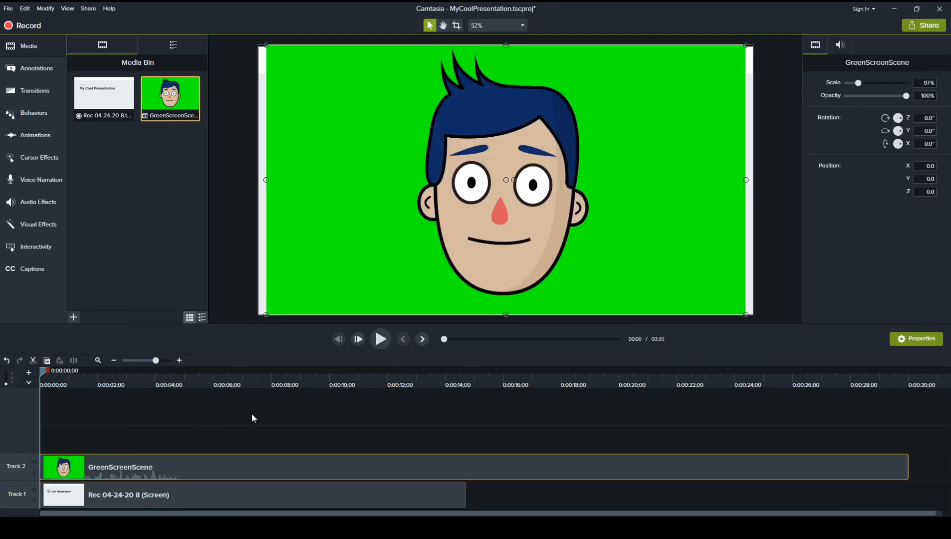
Step: Apply the Remove a Color visual effect to the character clip
right_click(643, 275)
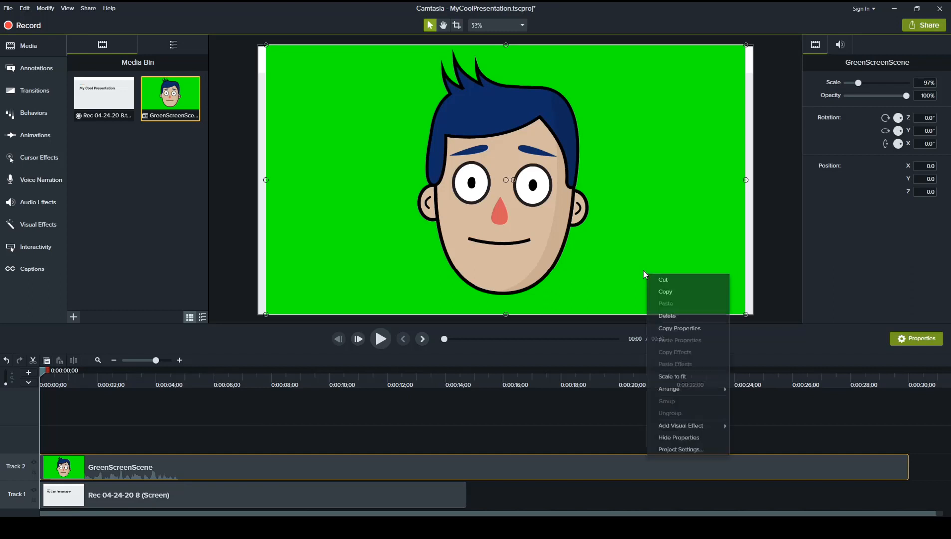
mouse_move(669, 389)
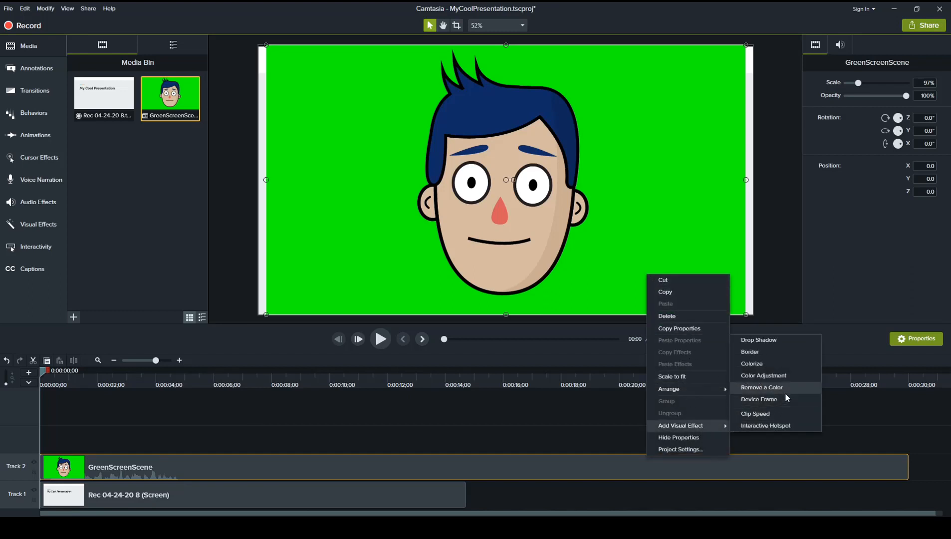
left_click(761, 387)
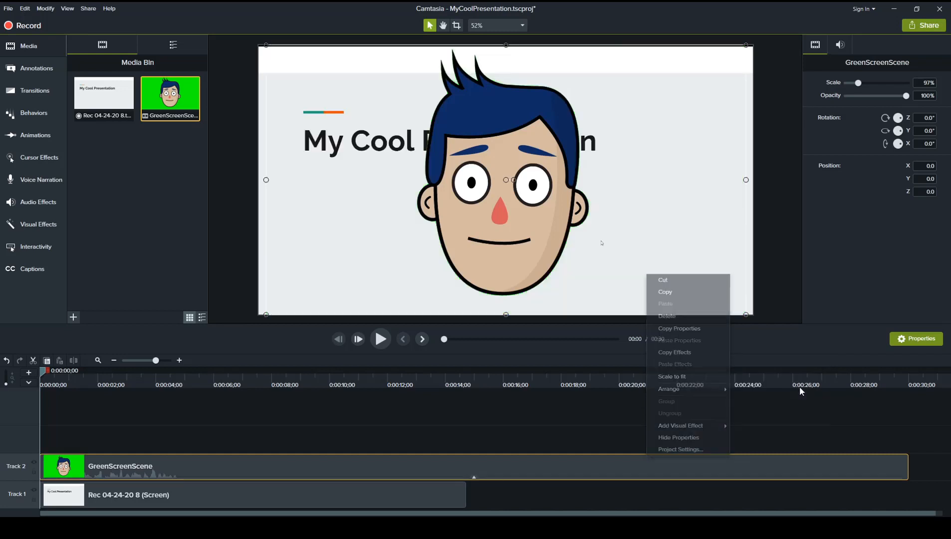
left_click(681, 425)
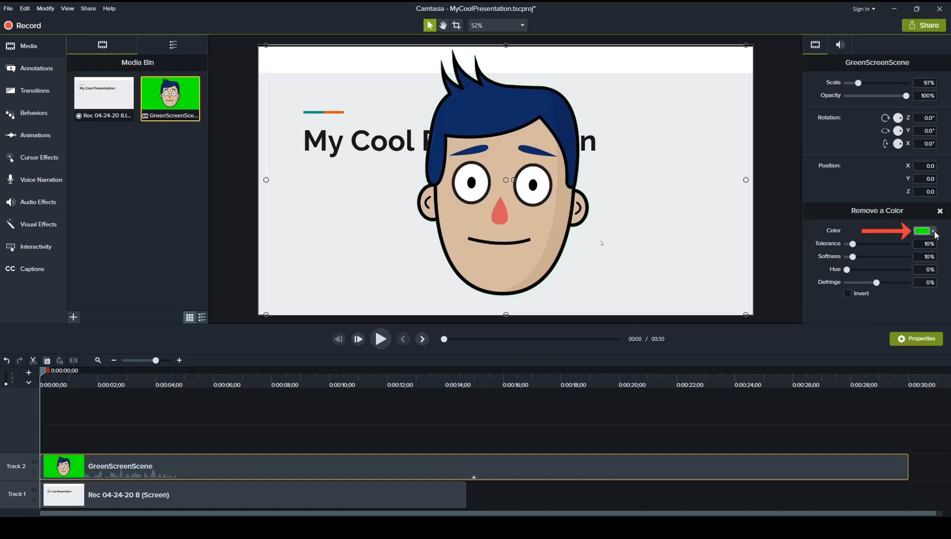
Step: Check the Remove a Color swatch, then scale the character to ~39% in the bottom-right corner
left_click(936, 230)
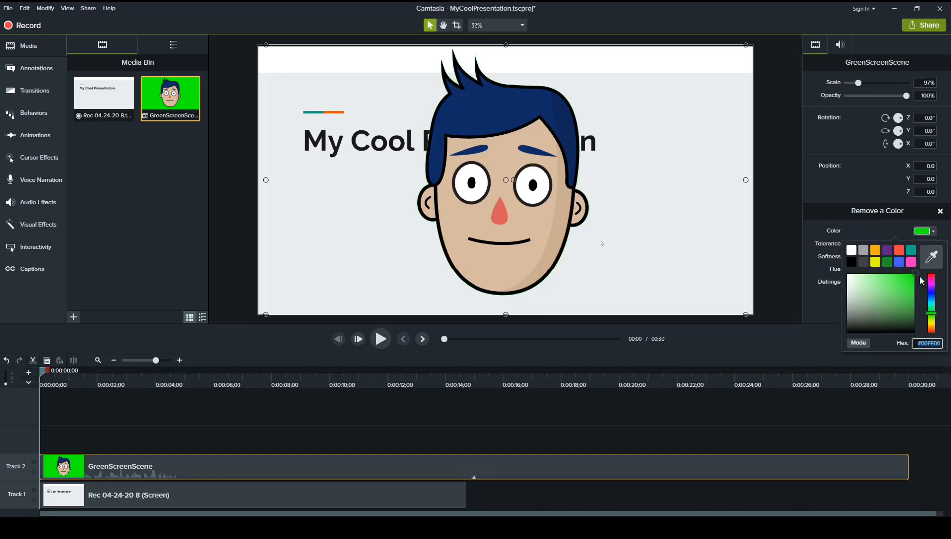
mouse_move(859, 343)
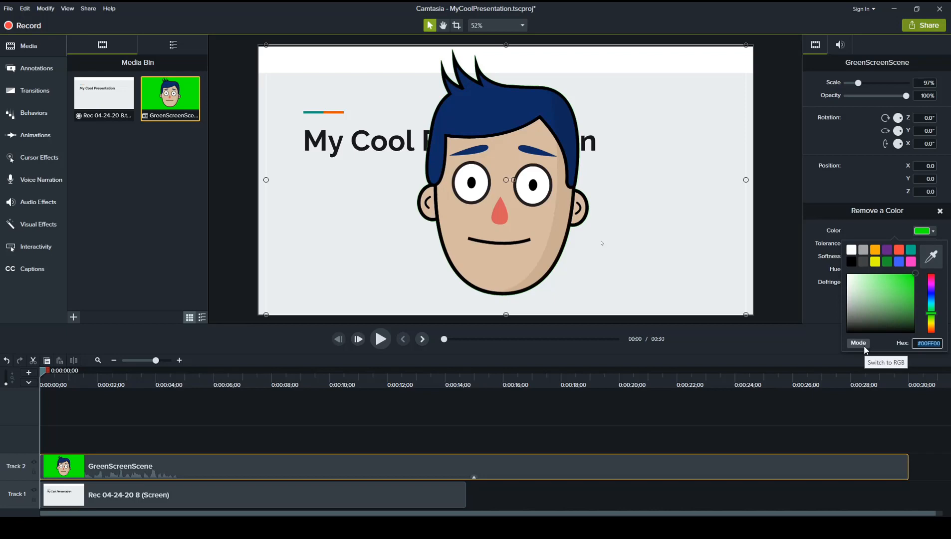
left_click(858, 343)
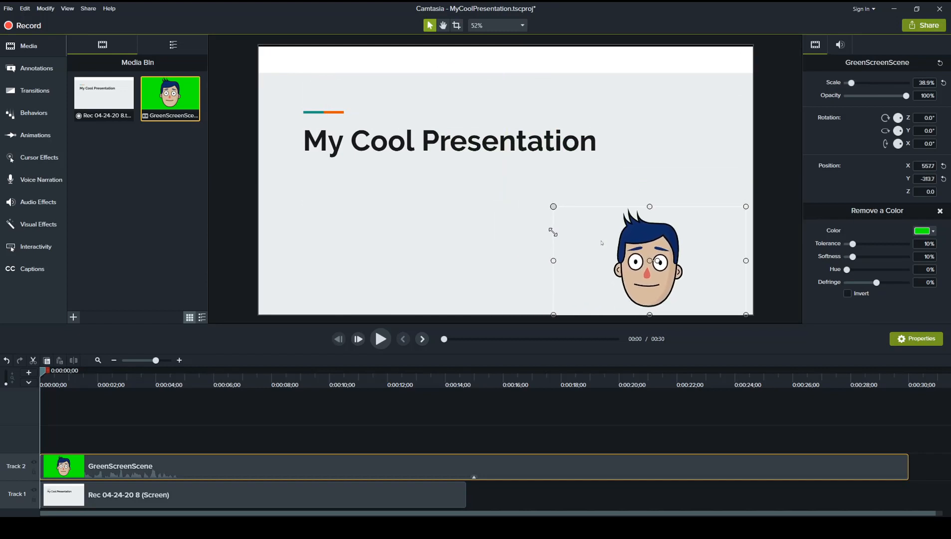
mouse_move(287, 337)
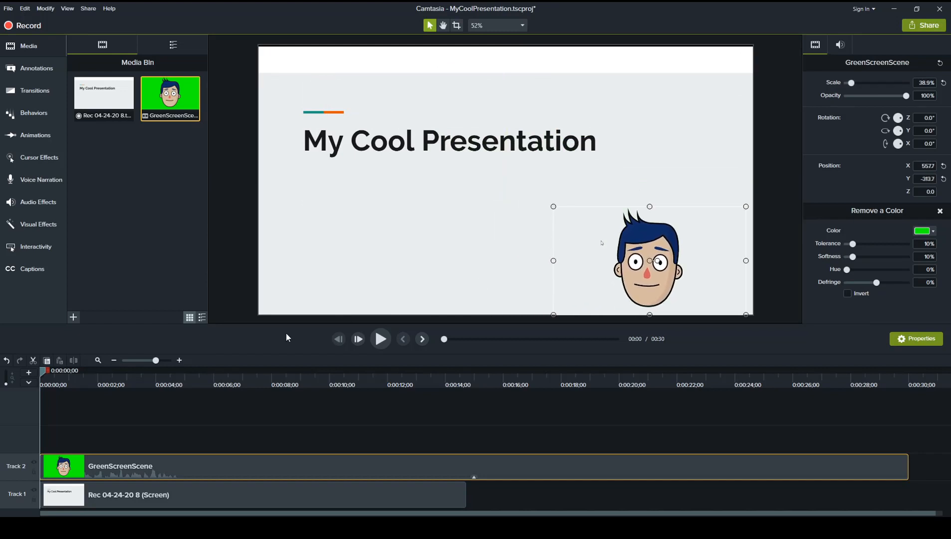
mouse_move(380, 339)
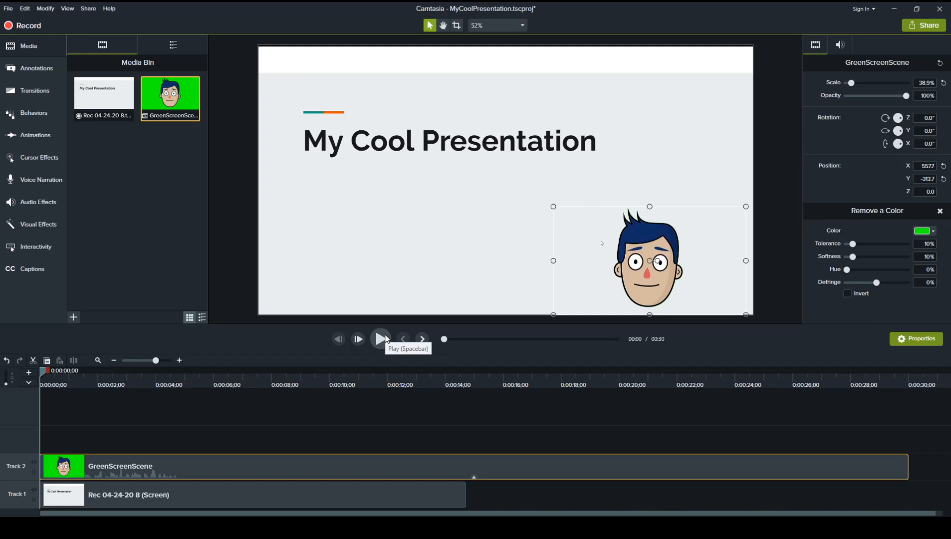
left_click(380, 339)
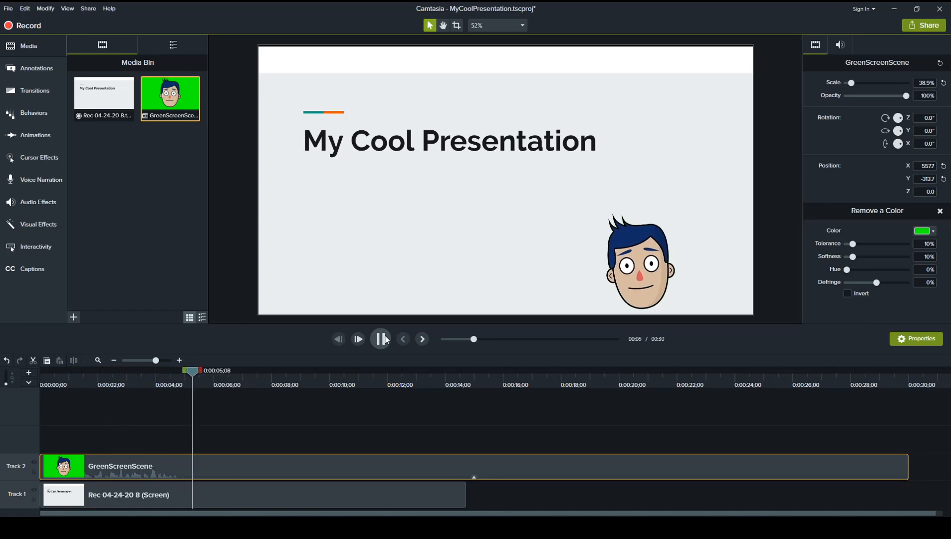
left_click(380, 339)
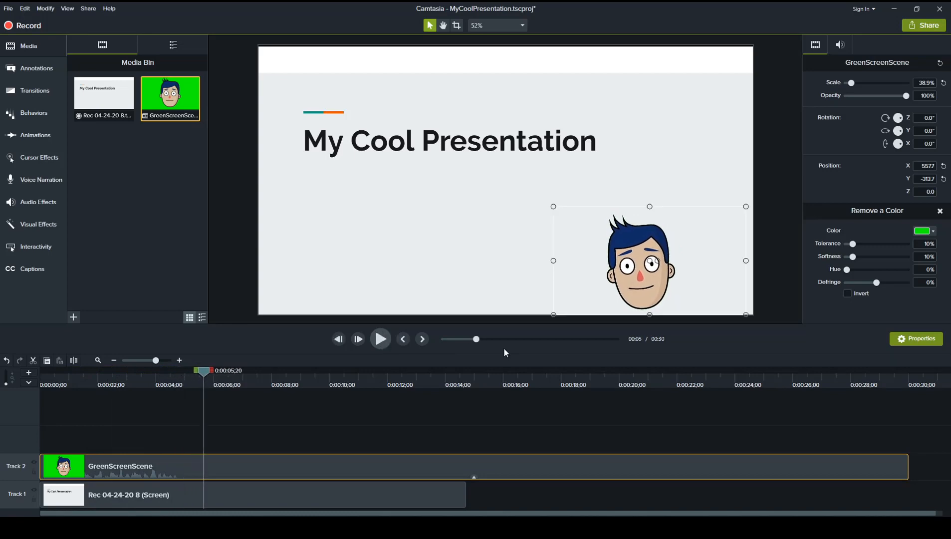